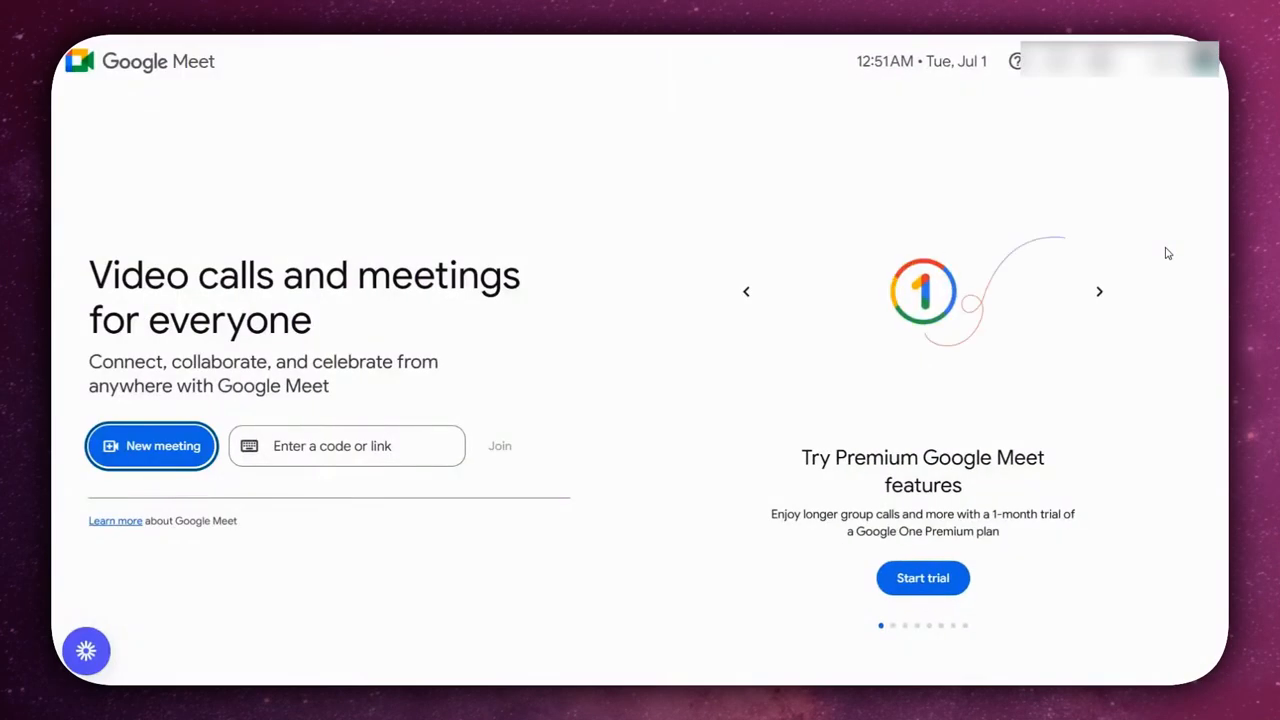
Start a new meeting and join it with Google Meet to reach the pre-join room.
click(151, 446)
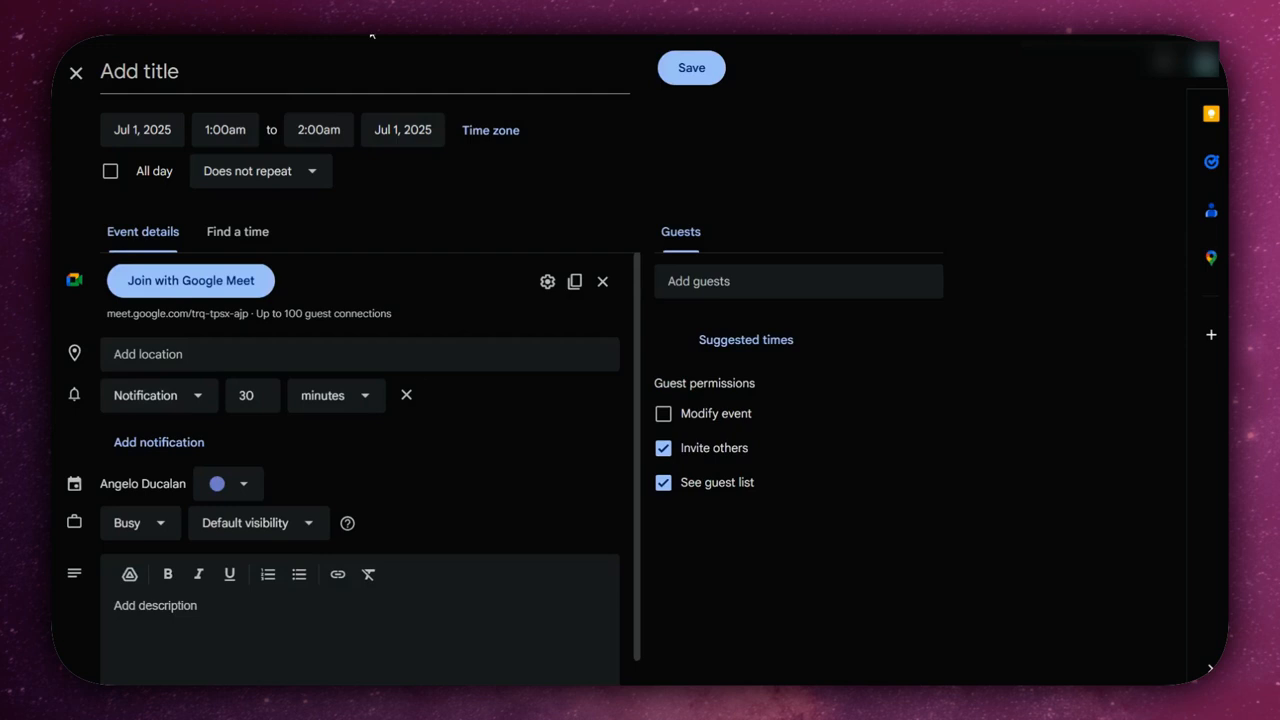
click(190, 280)
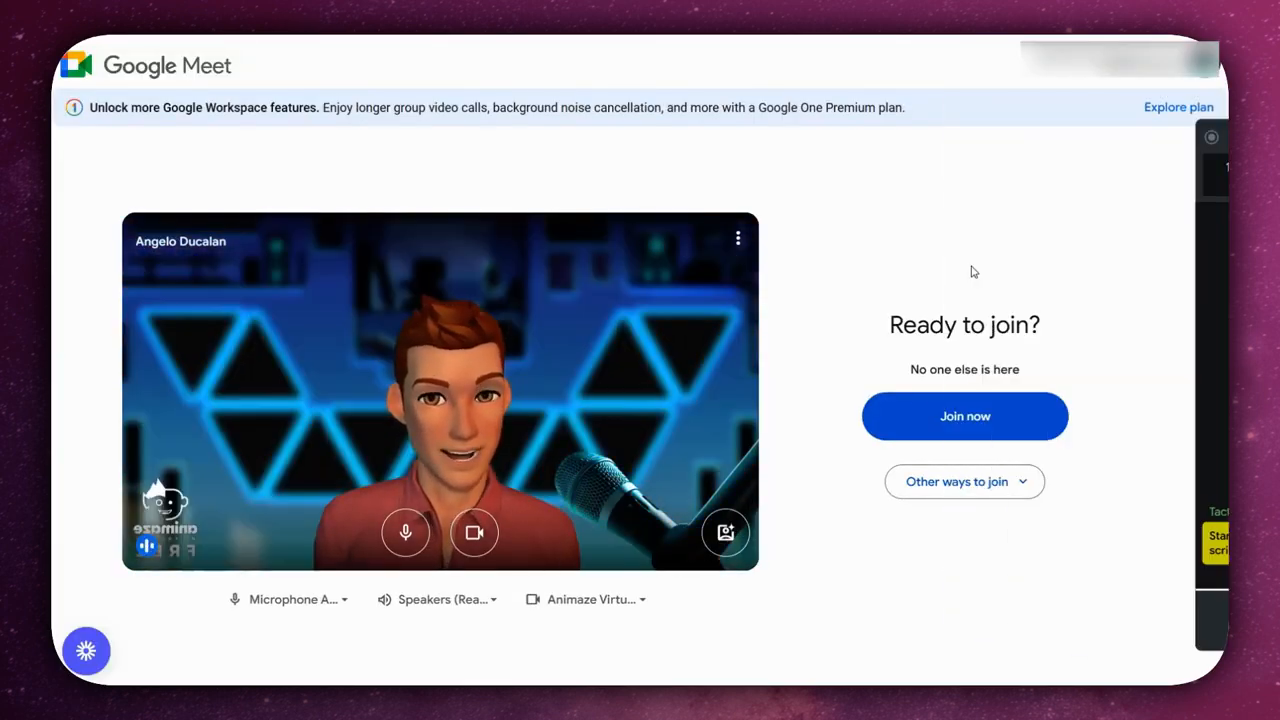
click(737, 238)
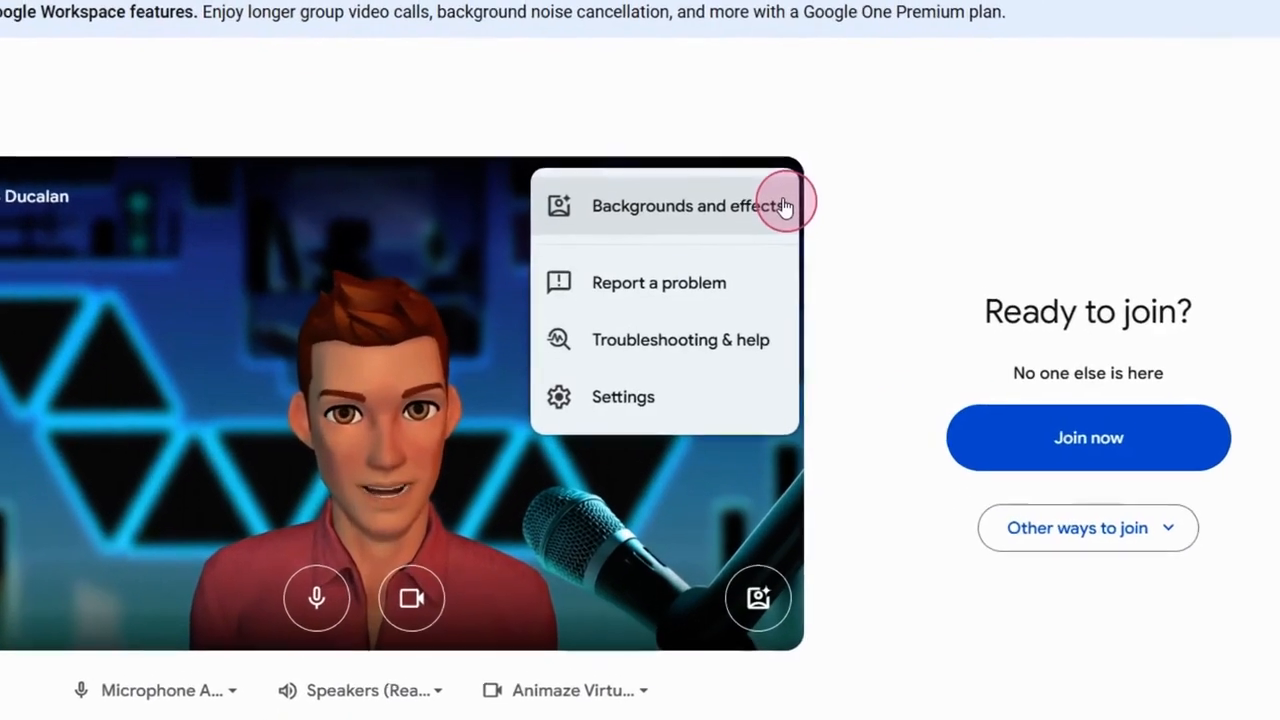
mouse_move(695, 396)
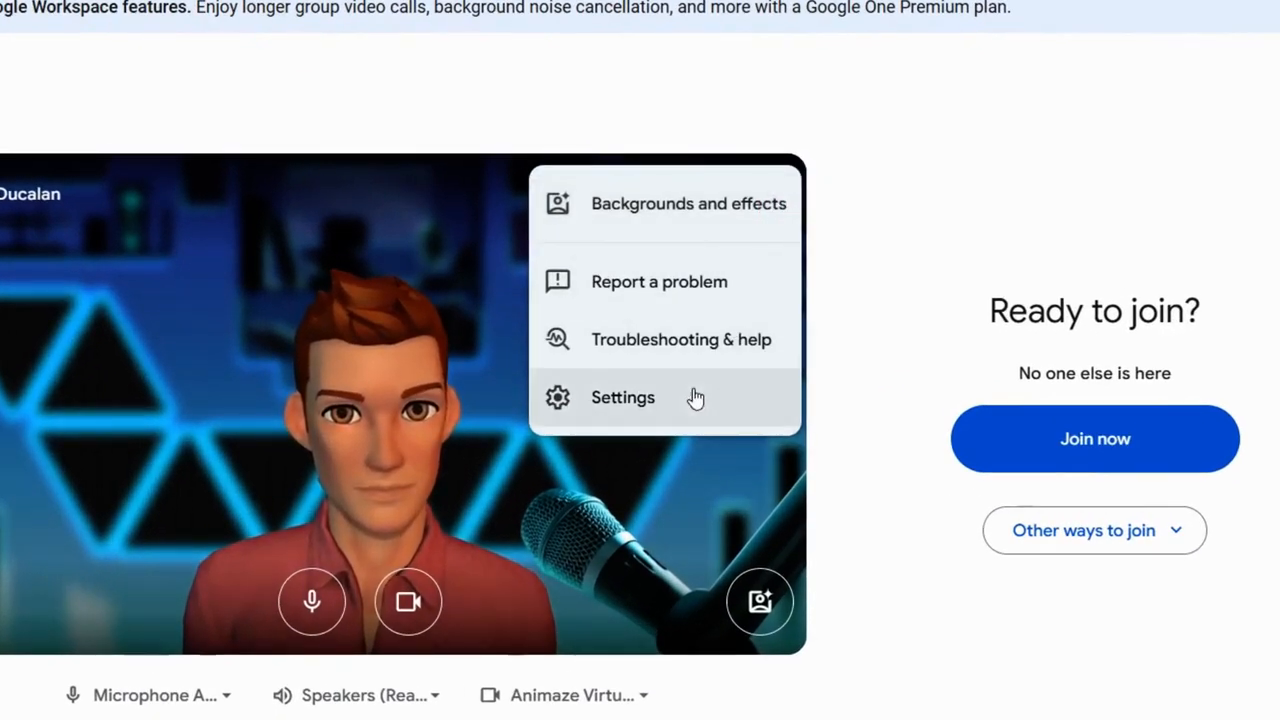
click(623, 397)
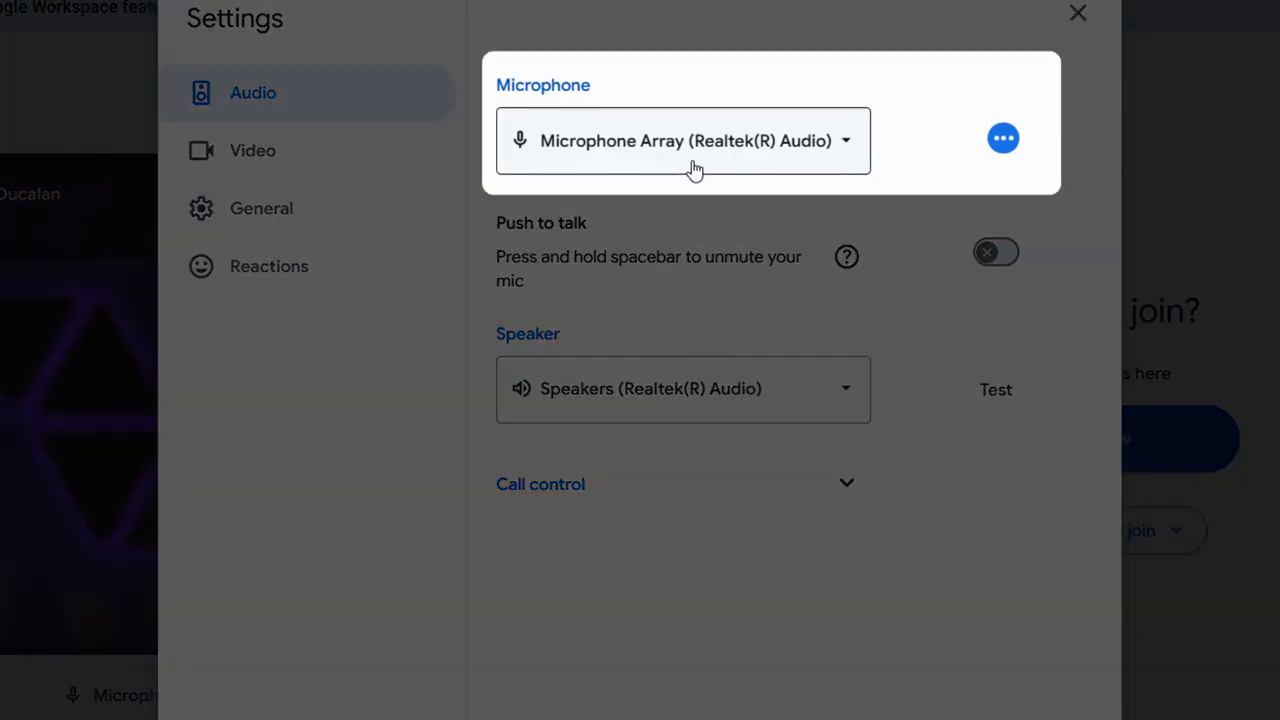
click(1073, 14)
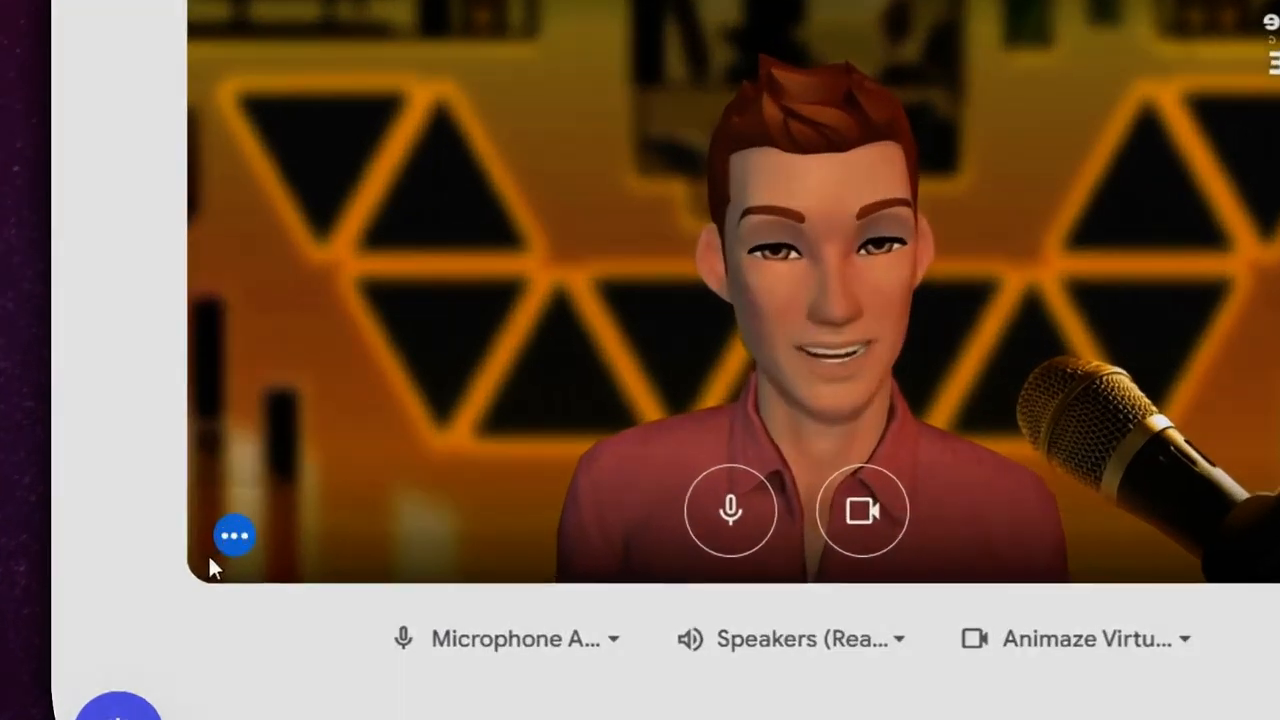
Open video settings and keep Animaze Virtual Camera as the camera.
click(234, 534)
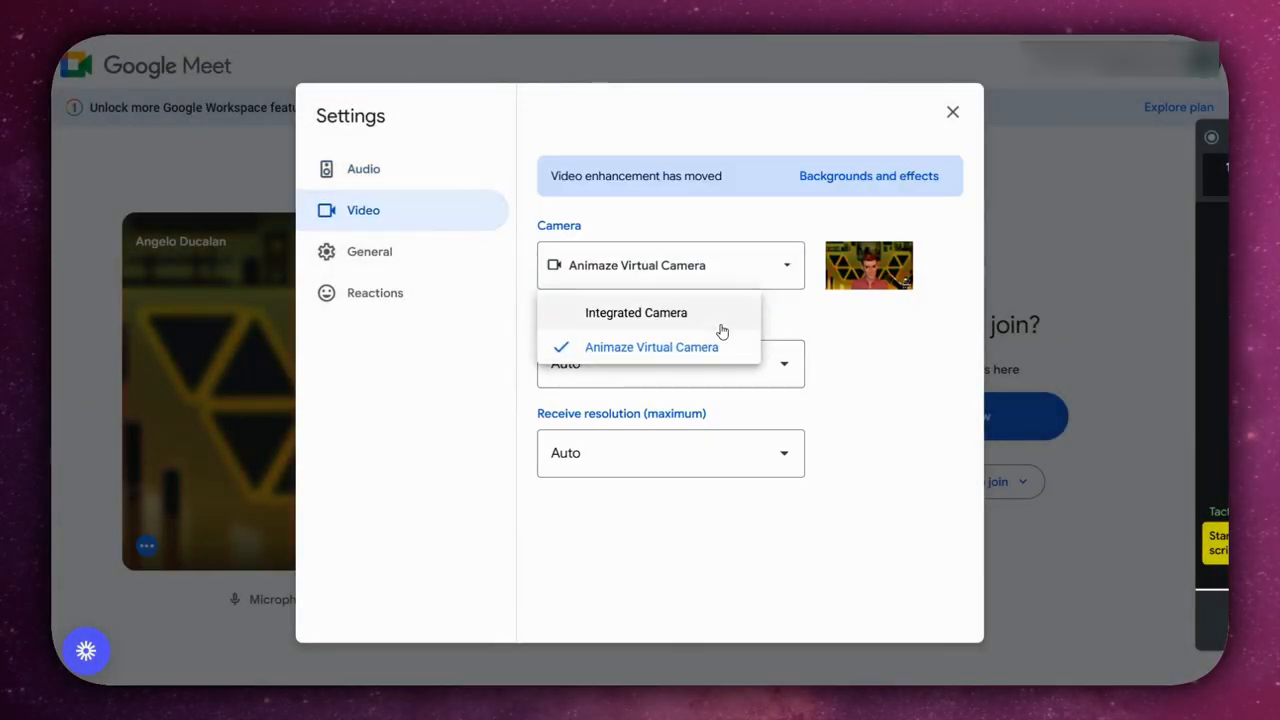
click(651, 347)
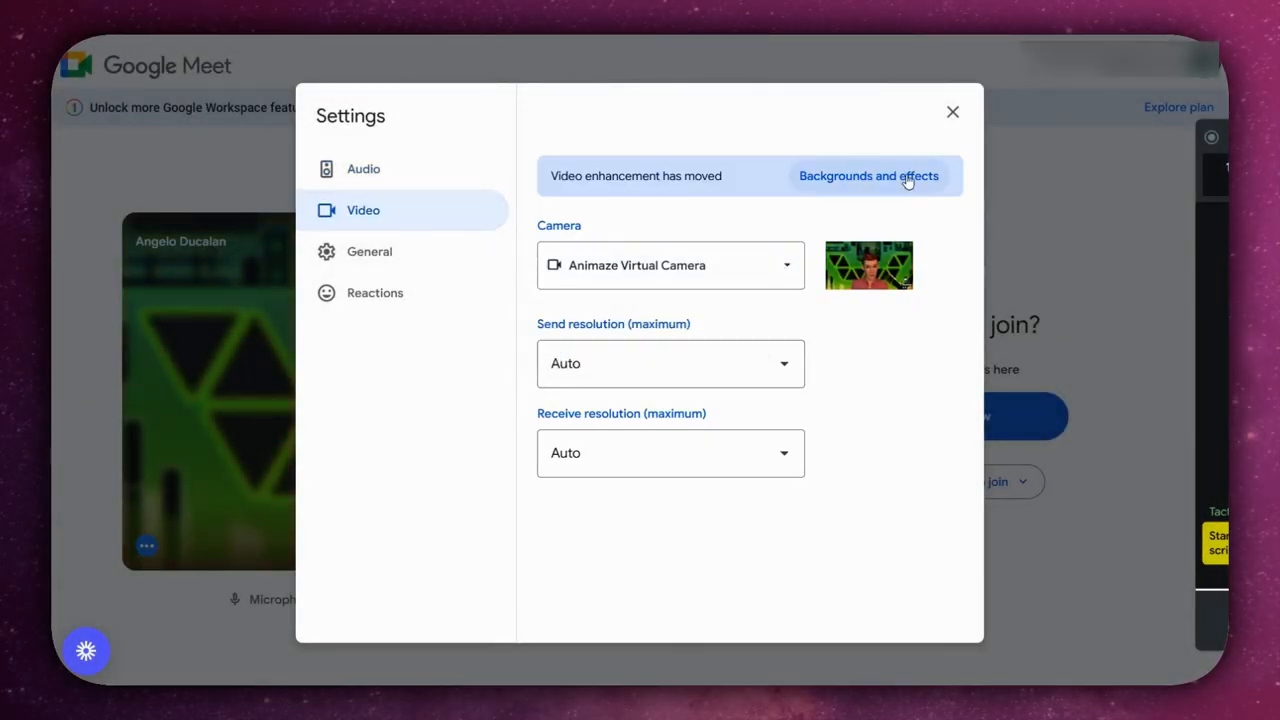
Browse the Backgrounds and effects options, then close the panel and scroll video settings.
click(868, 175)
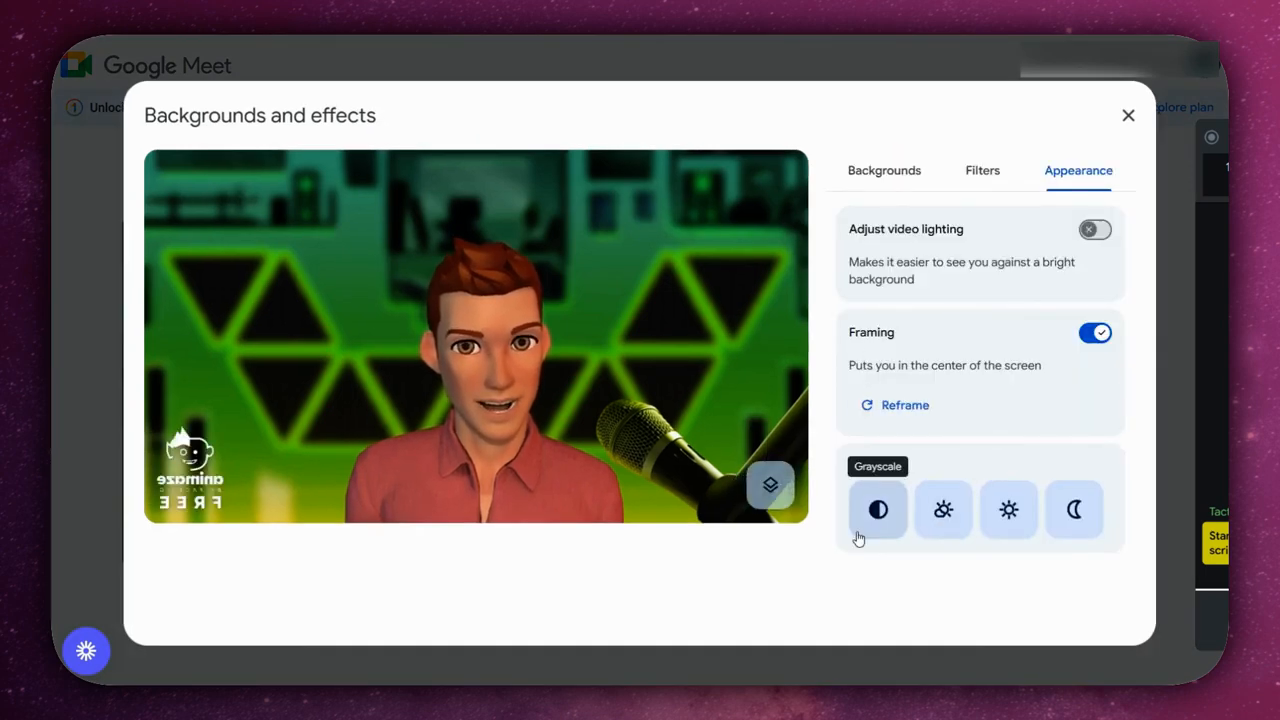
click(883, 170)
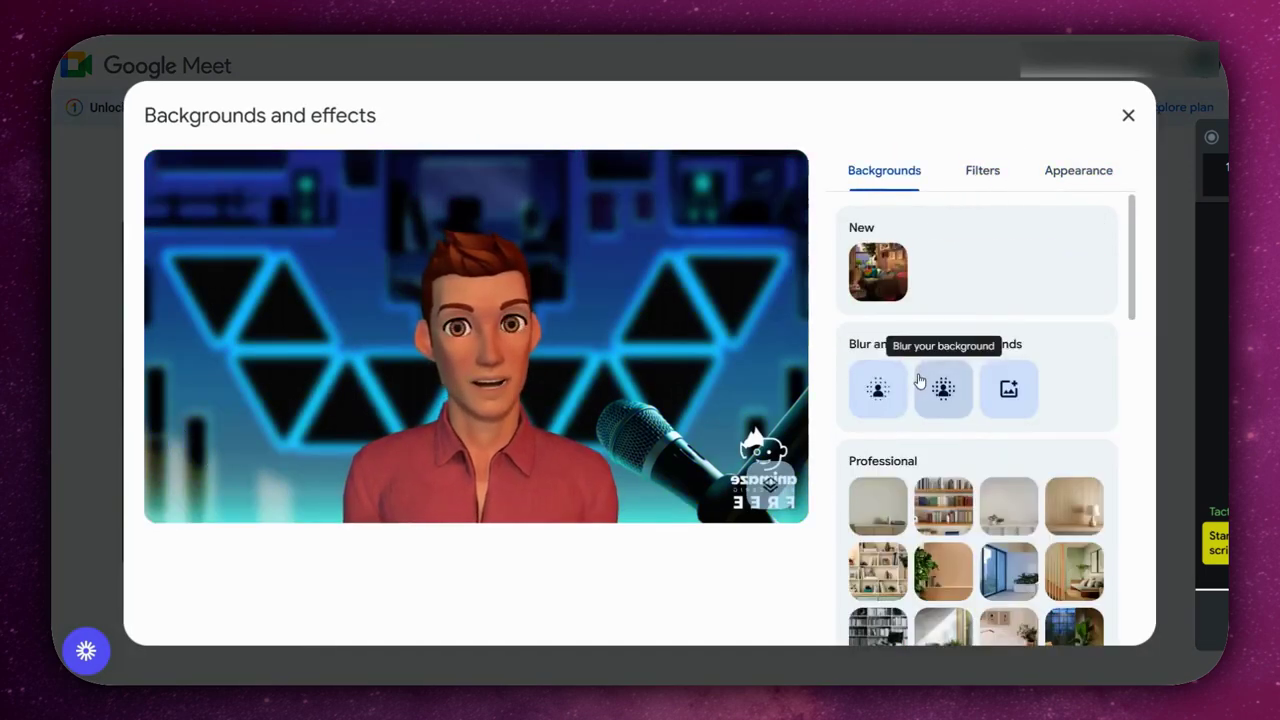
click(877, 505)
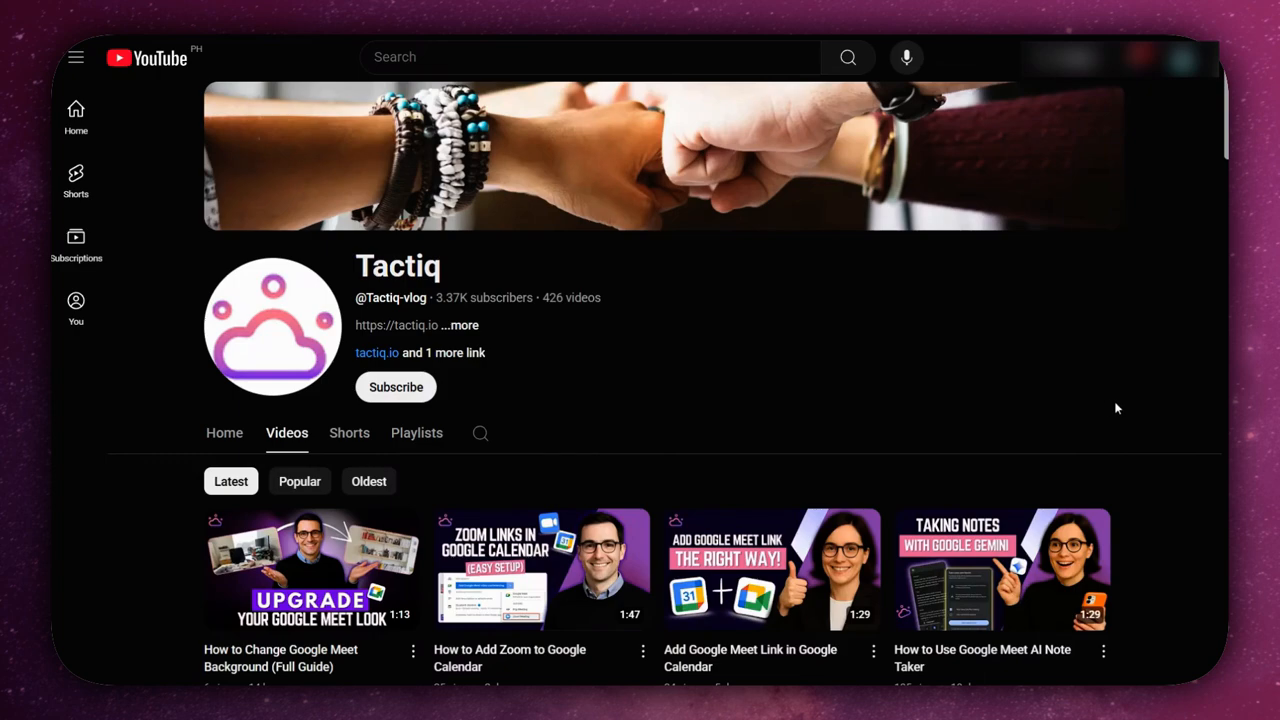
scroll(down, 3)
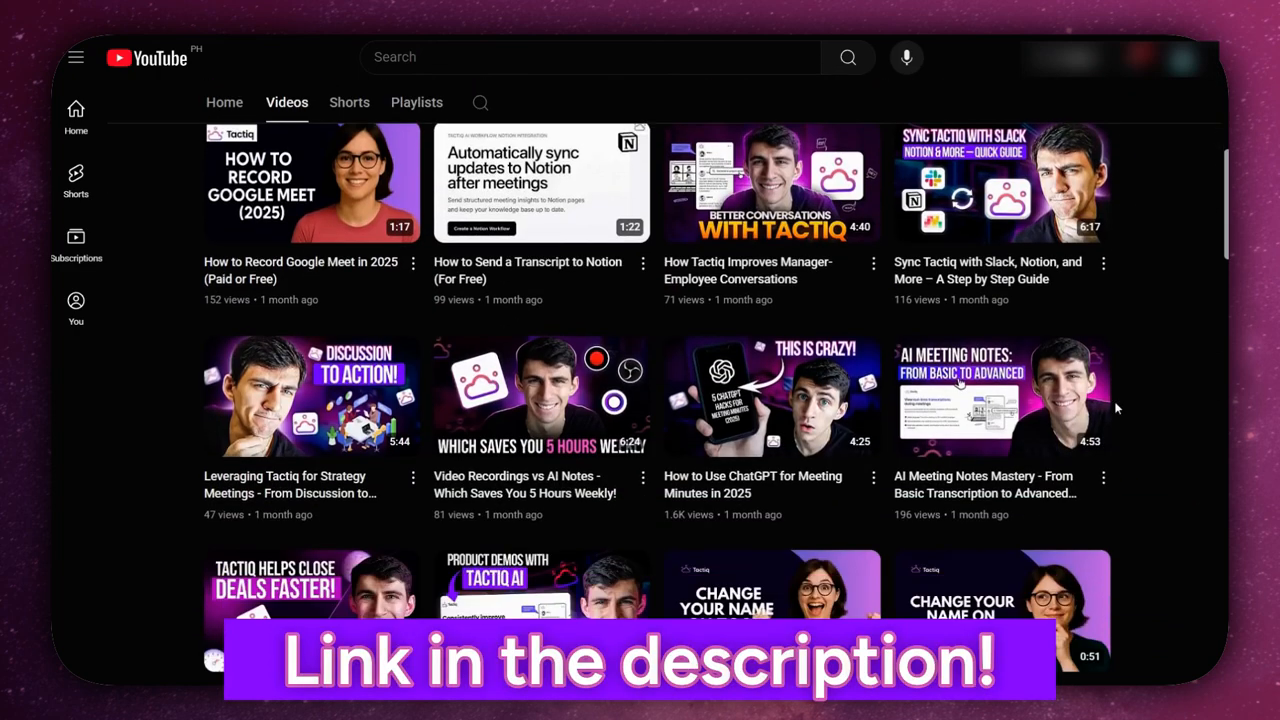
scroll(down, 3)
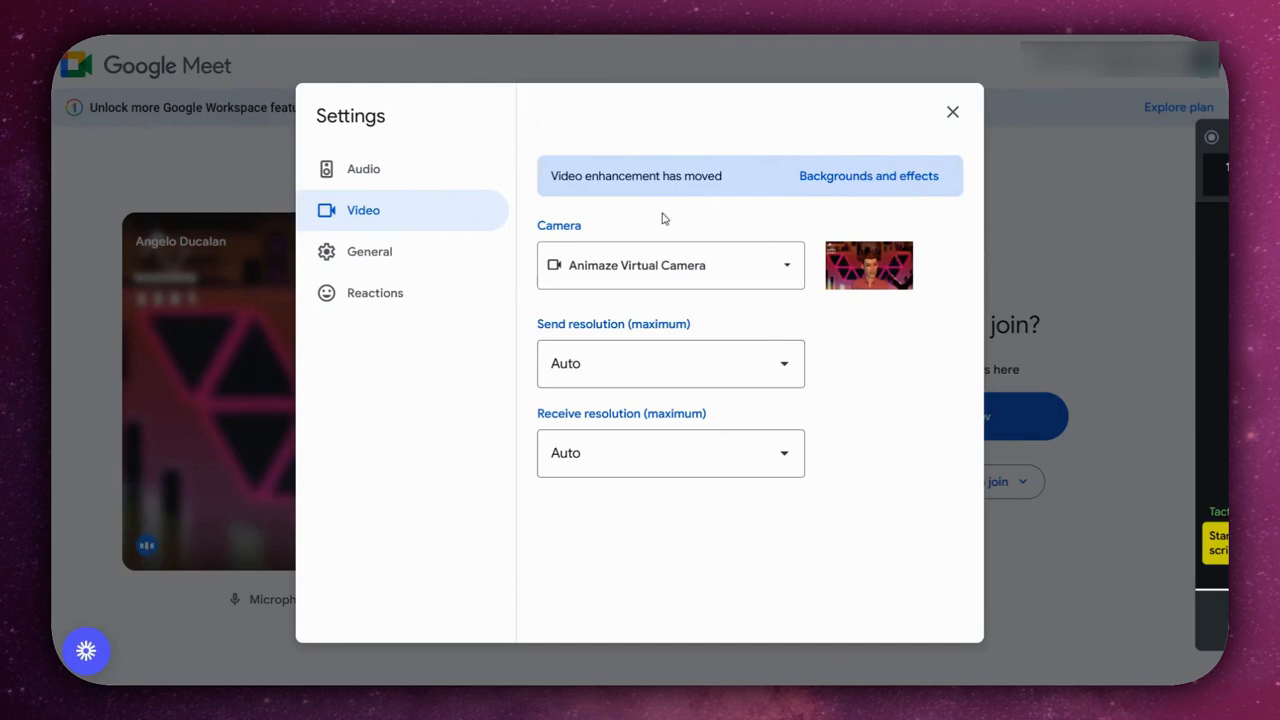
Play a test sound through the Realtek speakers from the Audio settings.
click(363, 168)
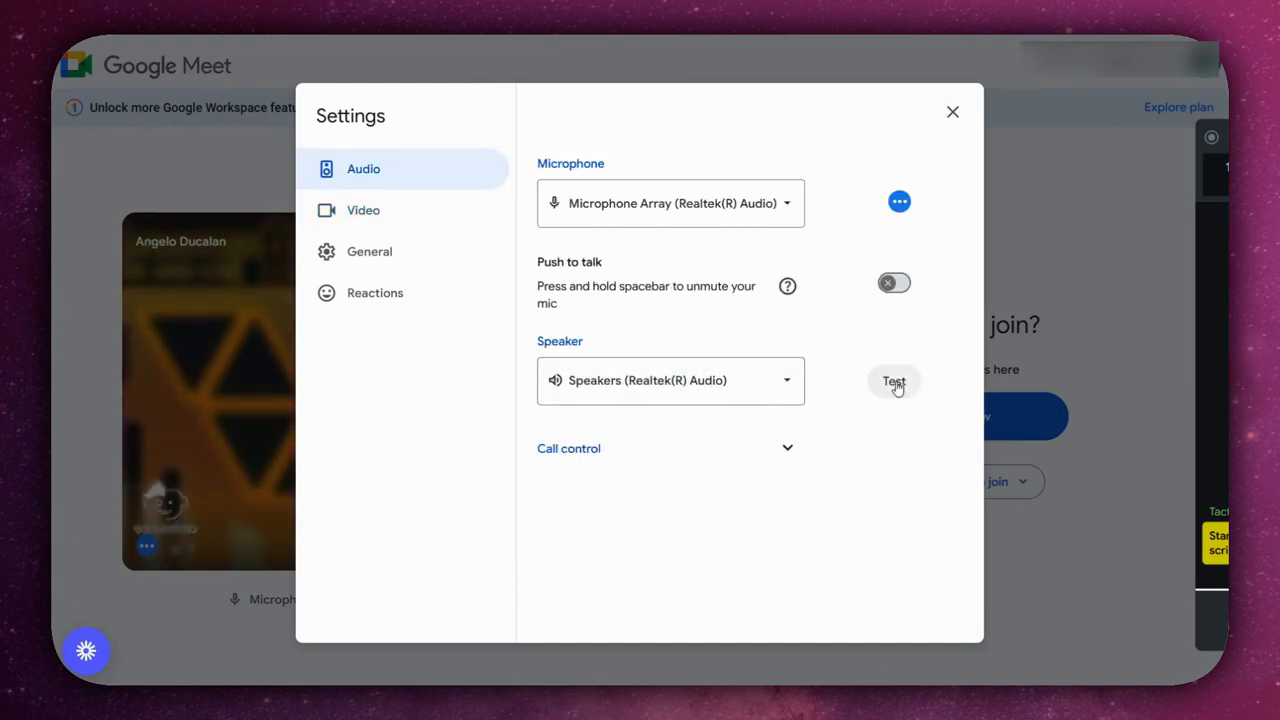
click(893, 381)
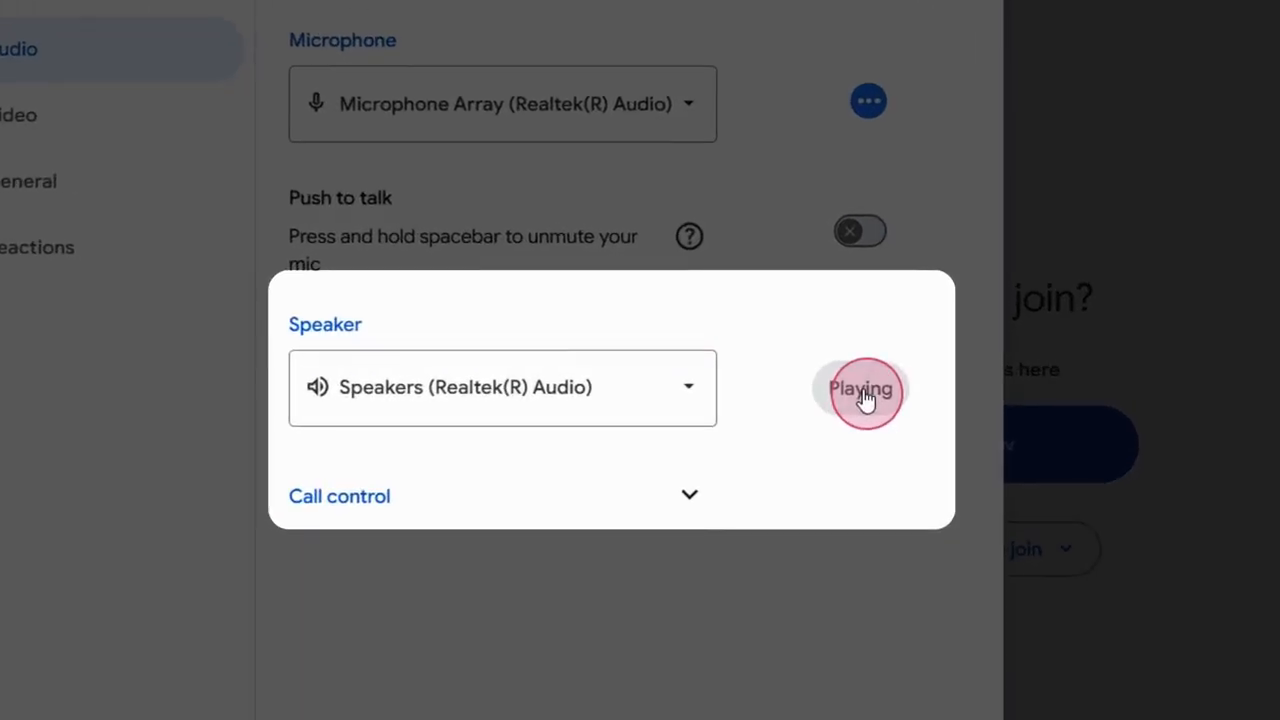
click(860, 388)
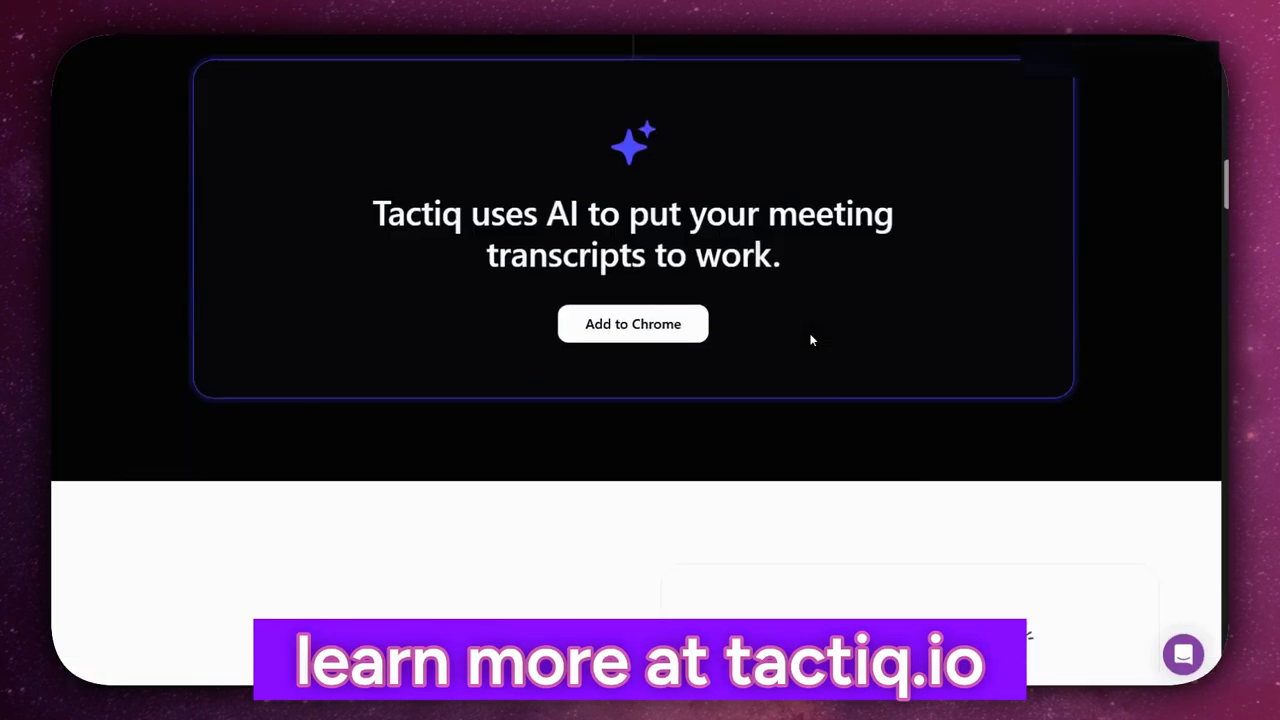
Mark the Tactiq transcript line as a callout, then scroll the Tactiq channel videos.
scroll(down, 3)
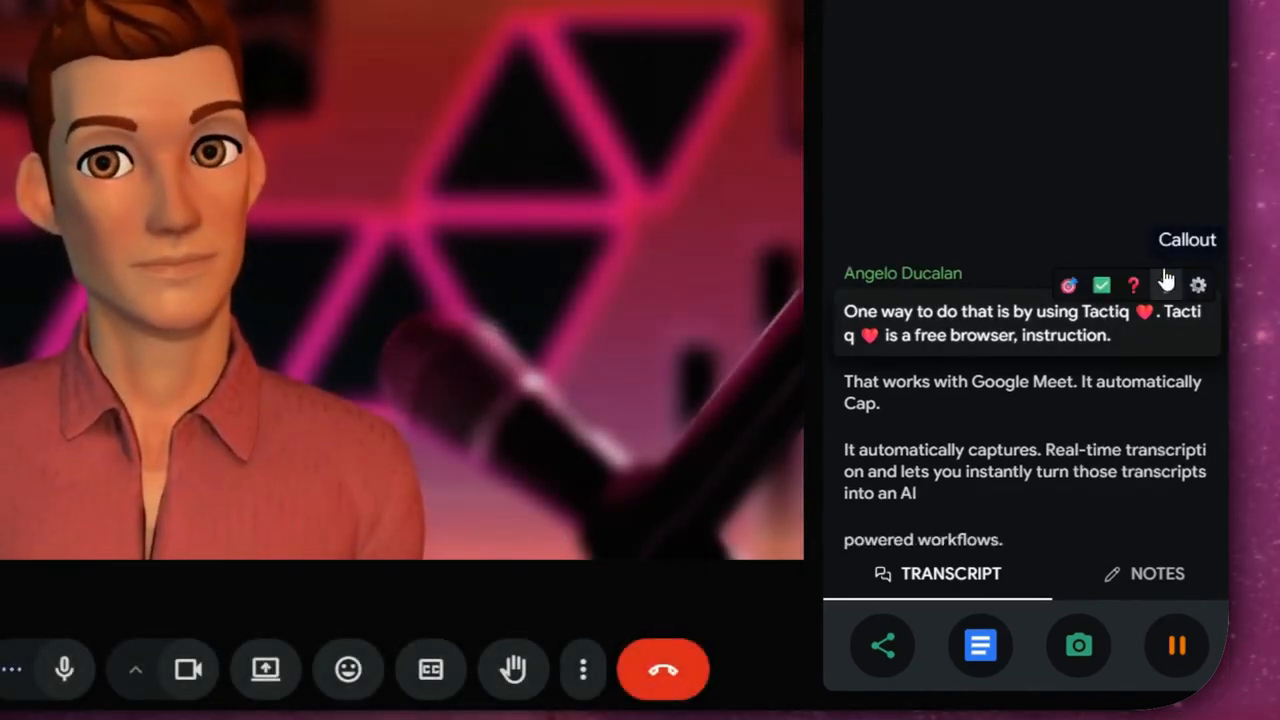
click(980, 645)
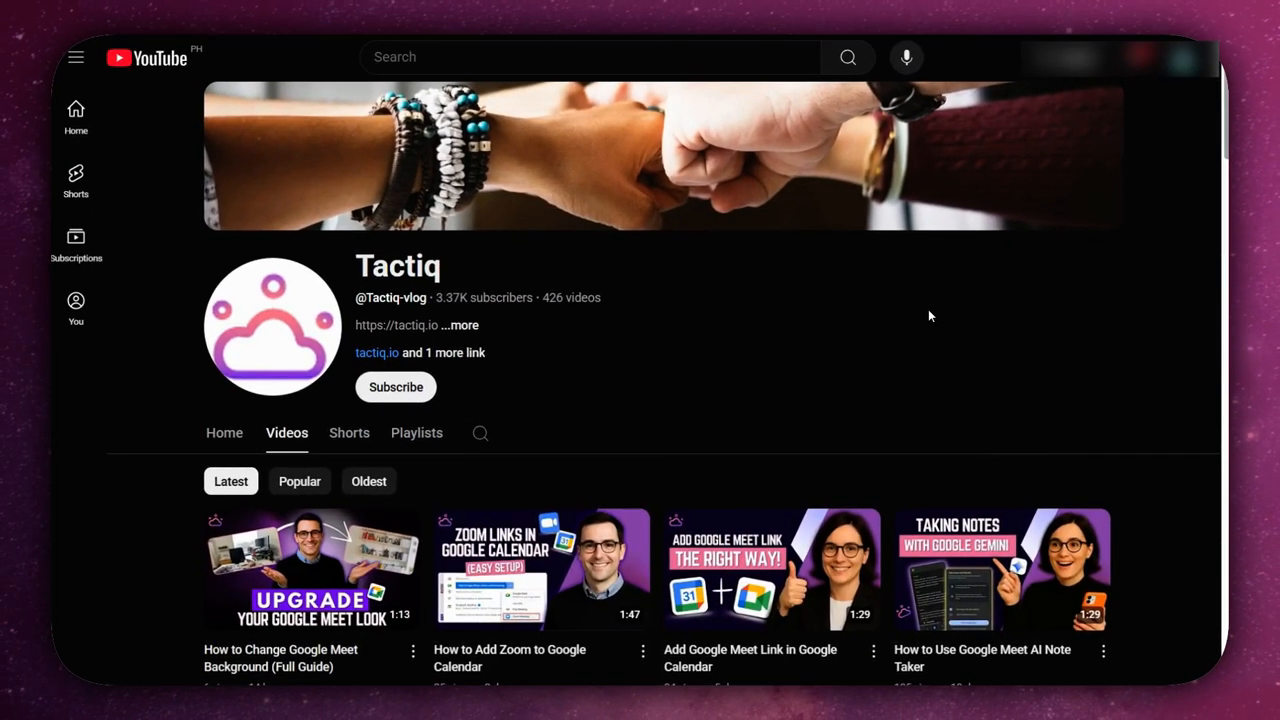
scroll(down, 3)
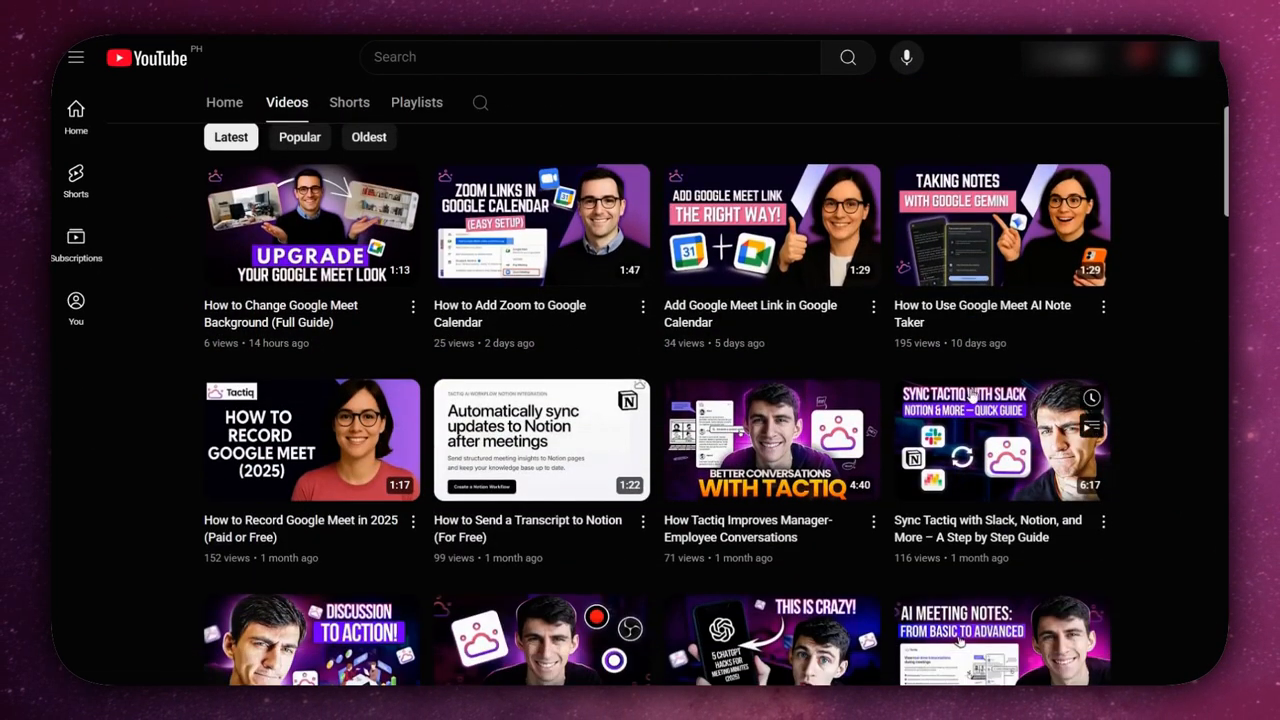